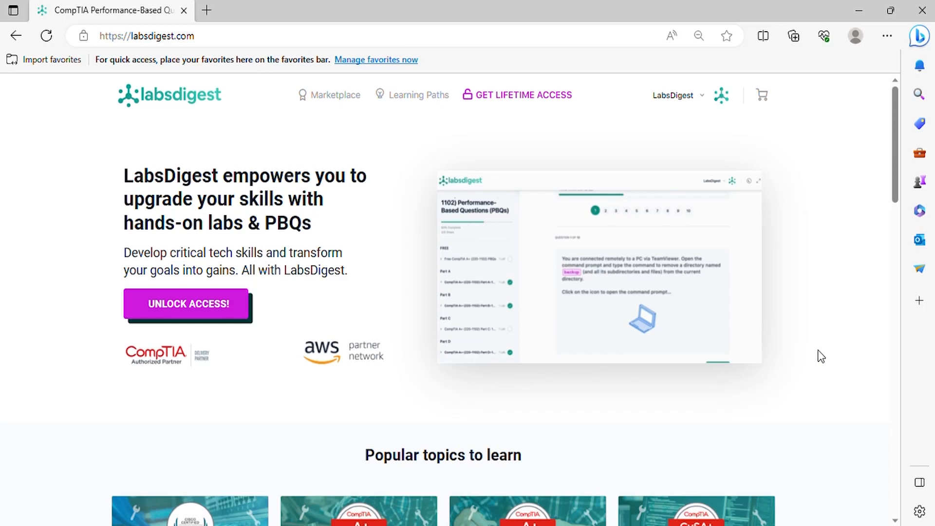
Open the CompTIA A+ (220-1101) PBQs course card and scroll to its Course Content list.
scroll(down, 3)
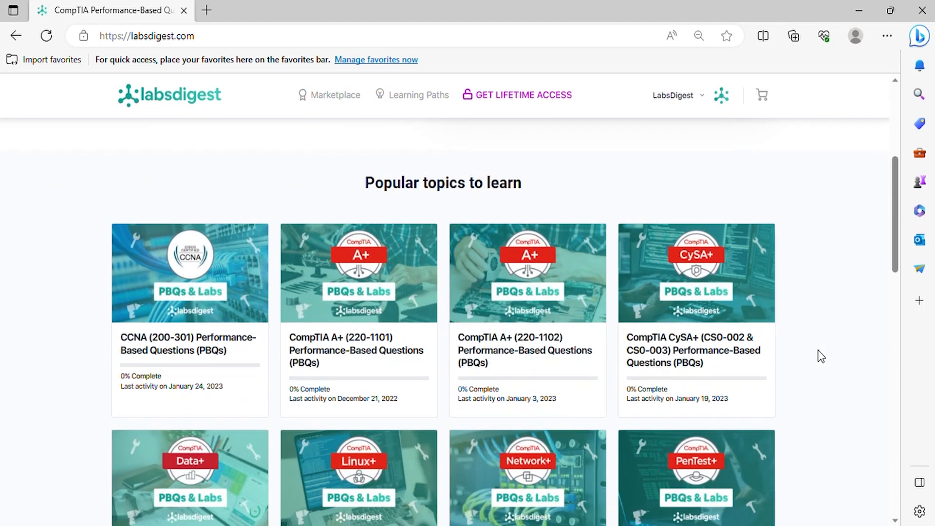
click(357, 350)
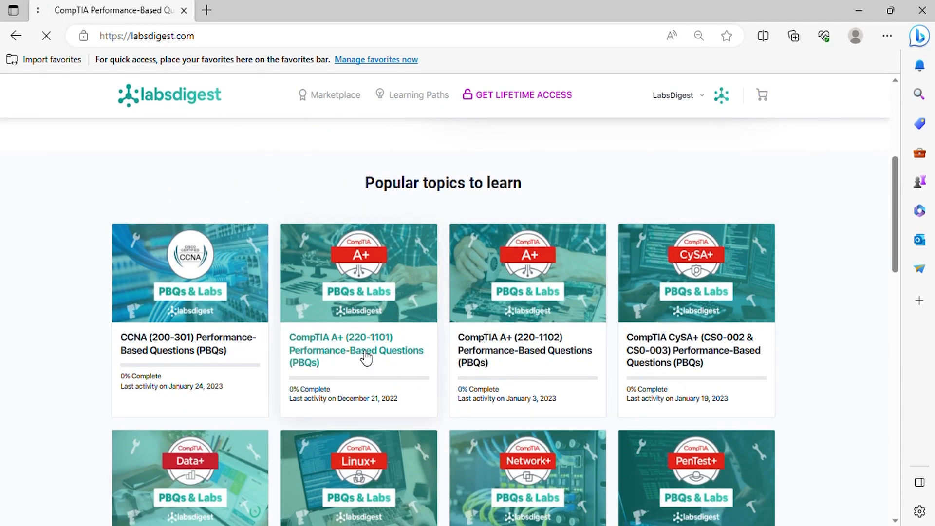
click(356, 349)
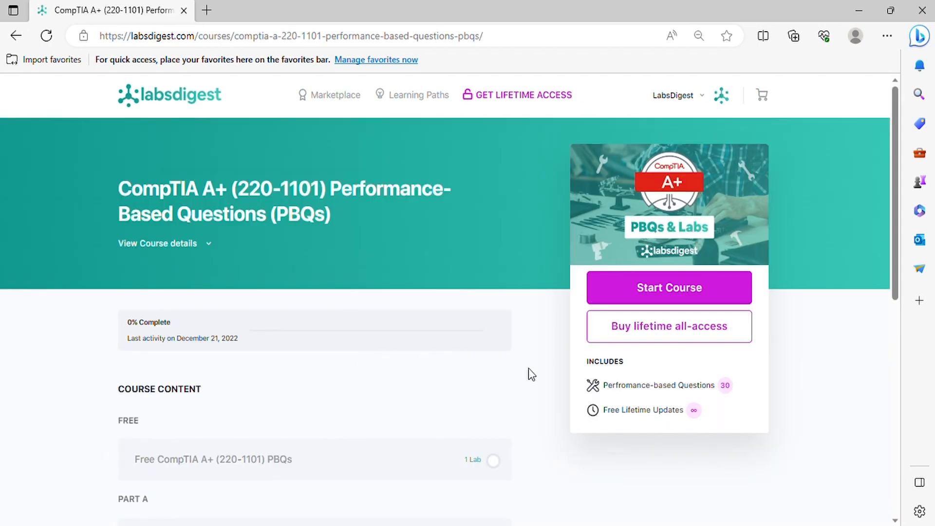
scroll(down, 3)
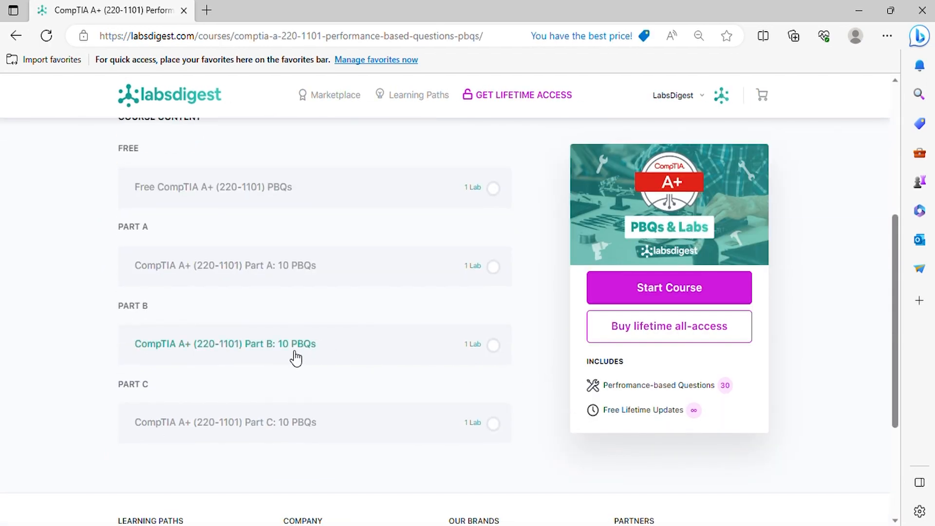
Open the 'CompTIA A+ (220-1101) Part B: 10 PBQs' lesson and start the lab.
click(225, 344)
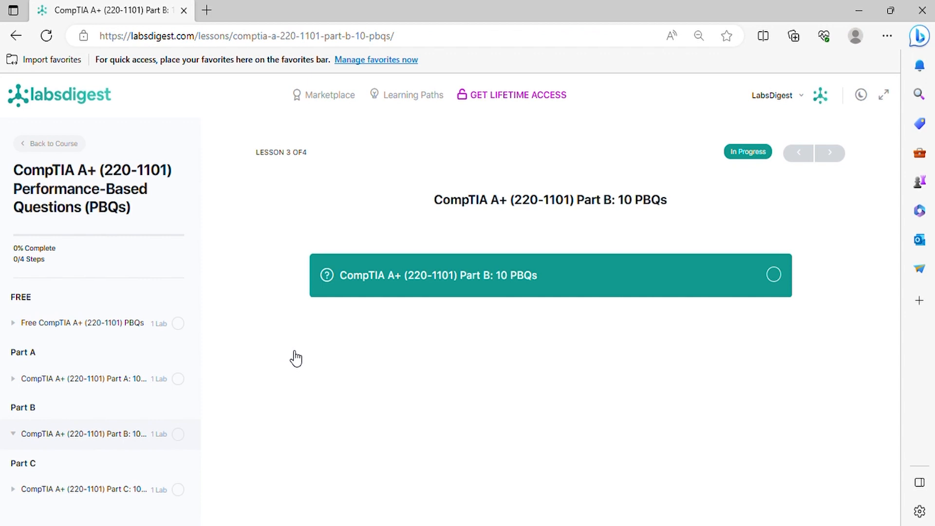
mouse_move(373, 309)
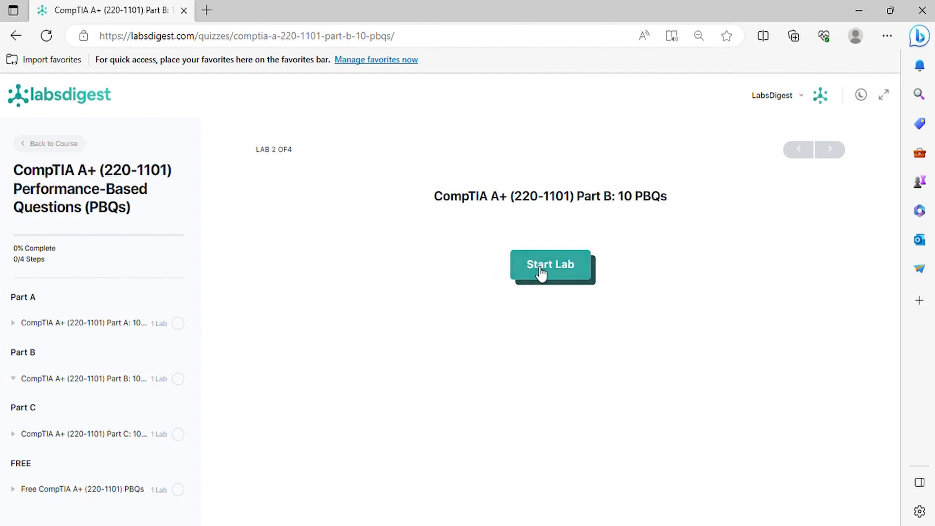
click(549, 265)
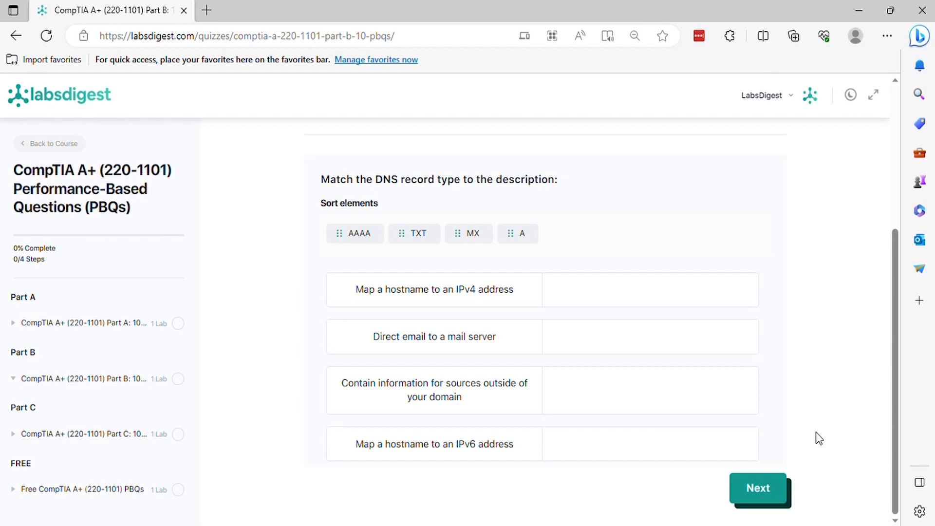
mouse_move(713, 329)
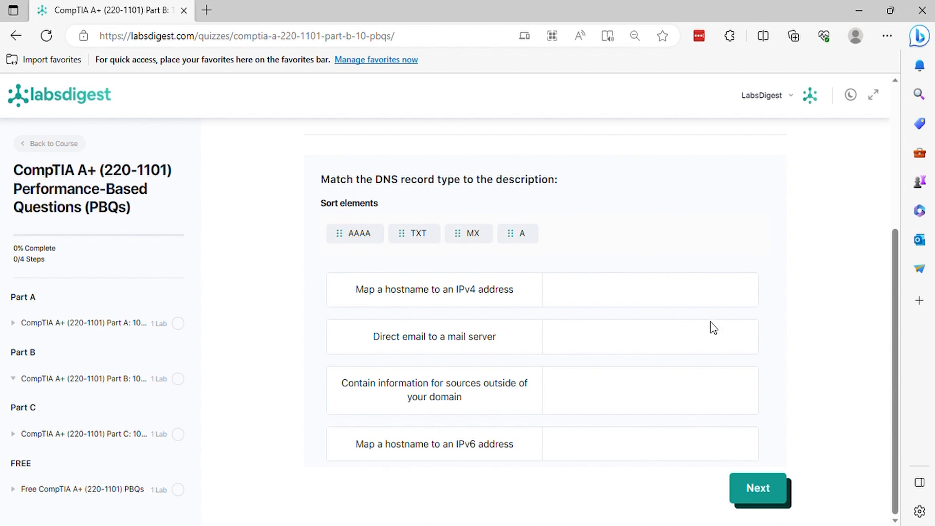
Match A to hostname-to-IPv4 mapping and AAAA to directing email, then advance to the next question.
drag(516, 232, 608, 312)
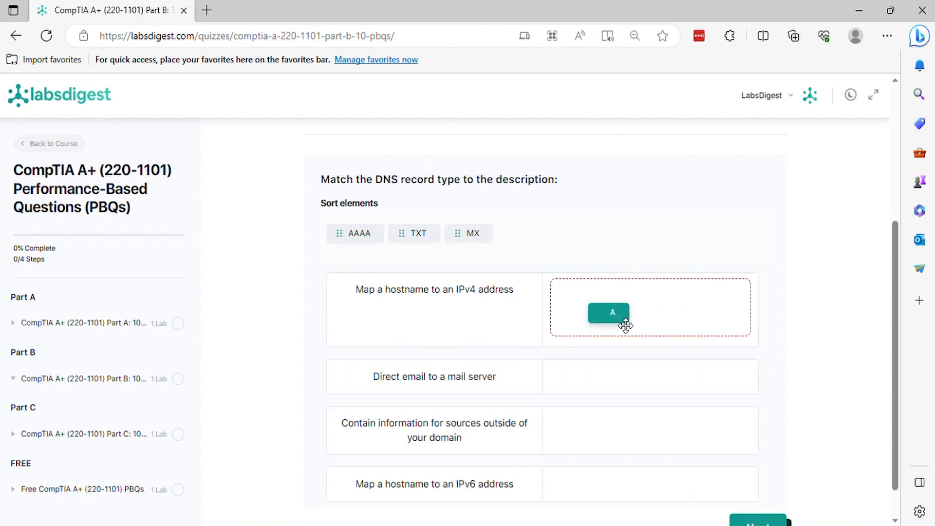
drag(607, 312, 570, 290)
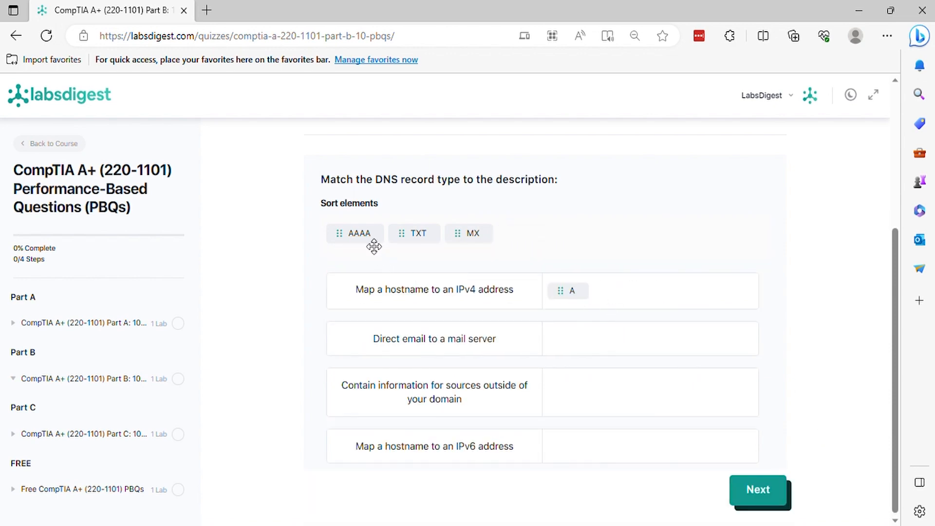
drag(356, 233, 608, 346)
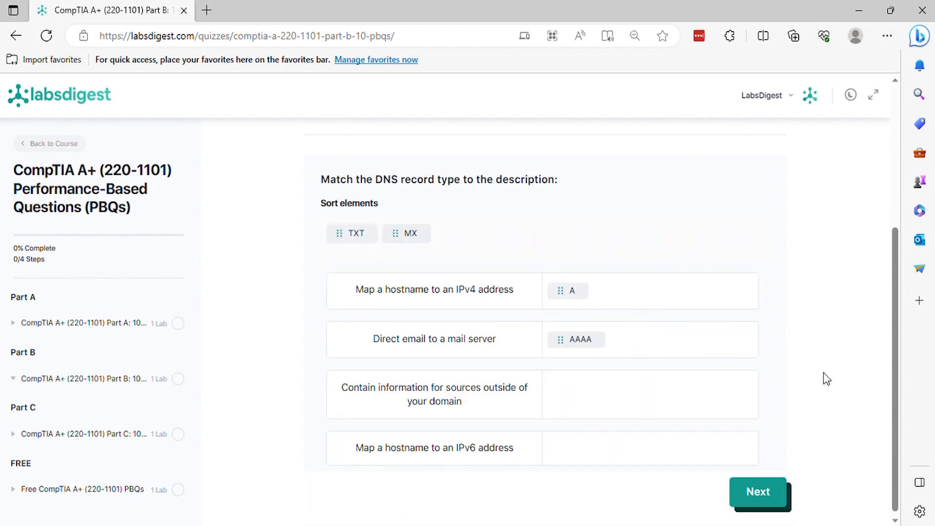
click(758, 491)
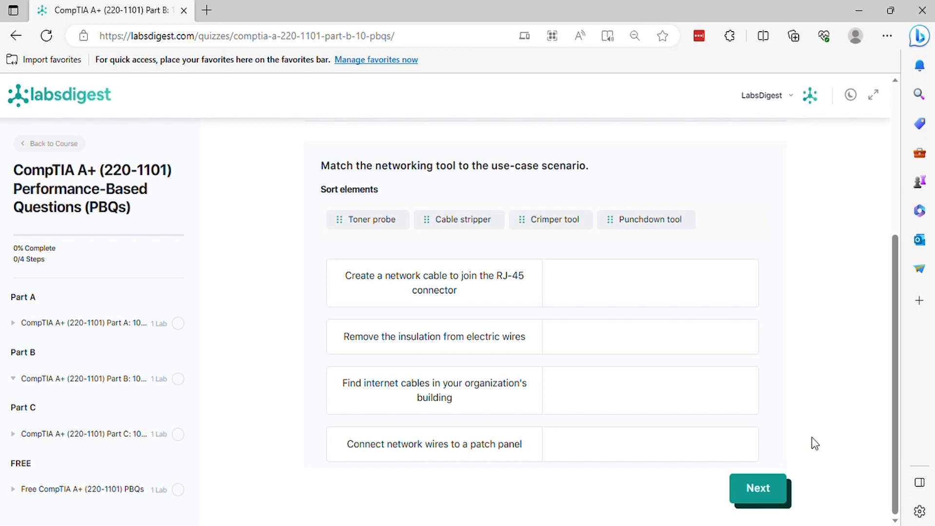
mouse_move(792, 384)
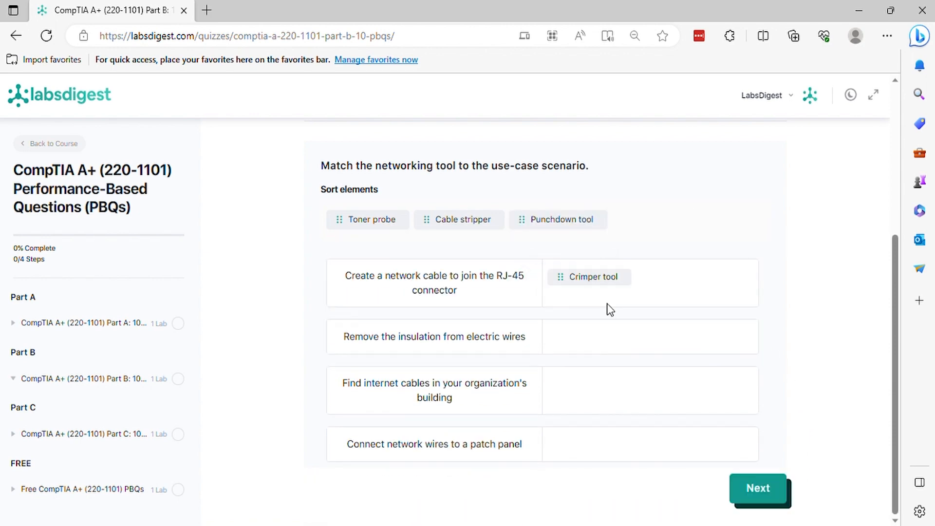
mouse_move(564, 297)
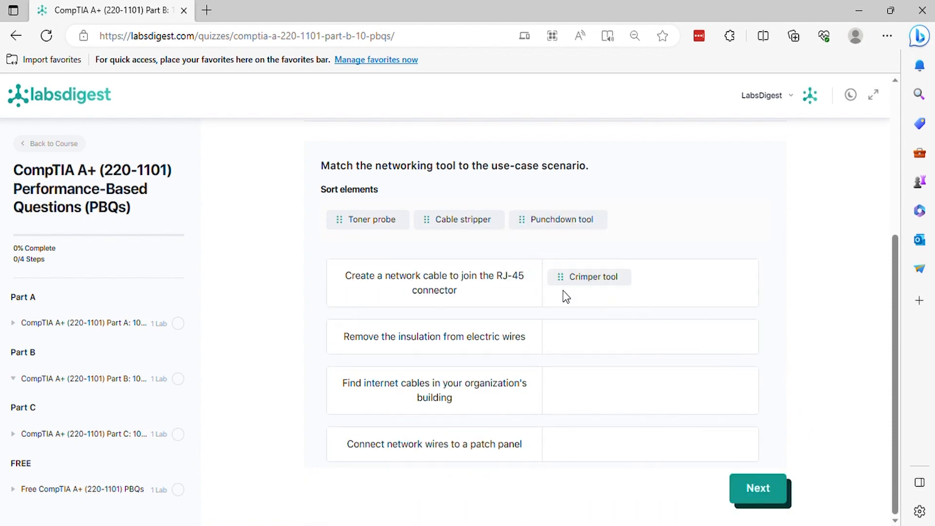
Match Cable stripper to removing wire insulation and advance to question 3.
drag(458, 219, 601, 379)
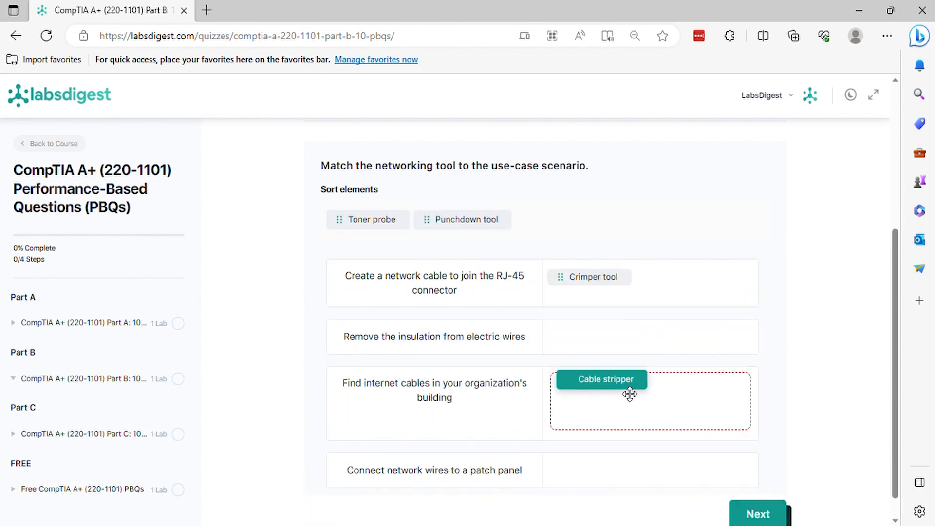
drag(601, 379, 593, 337)
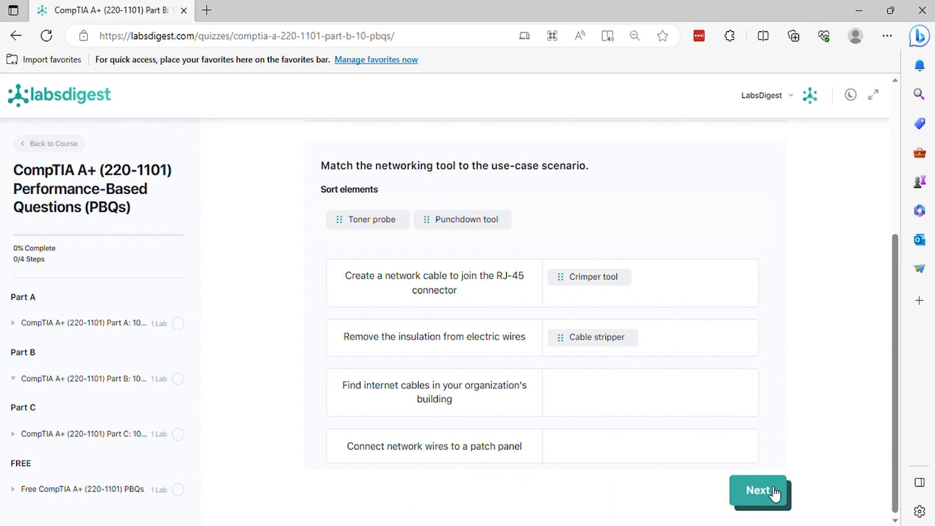
click(758, 487)
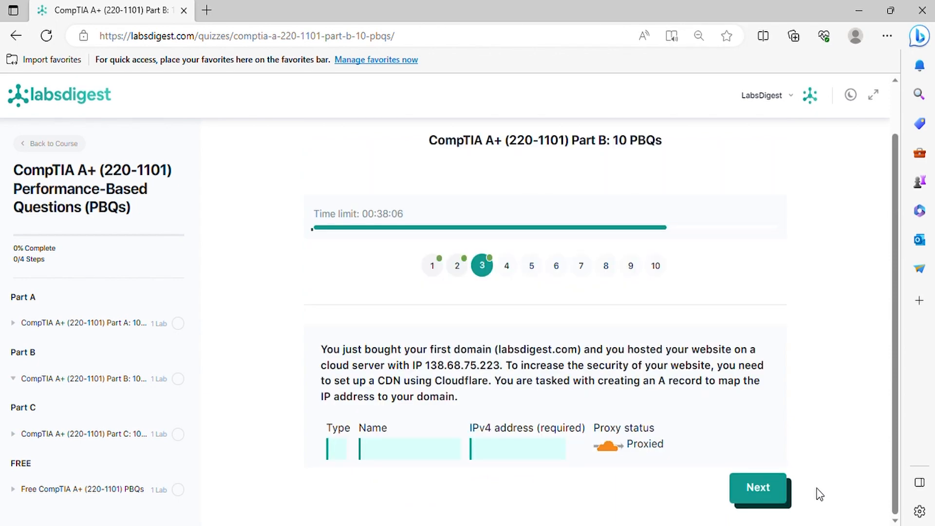